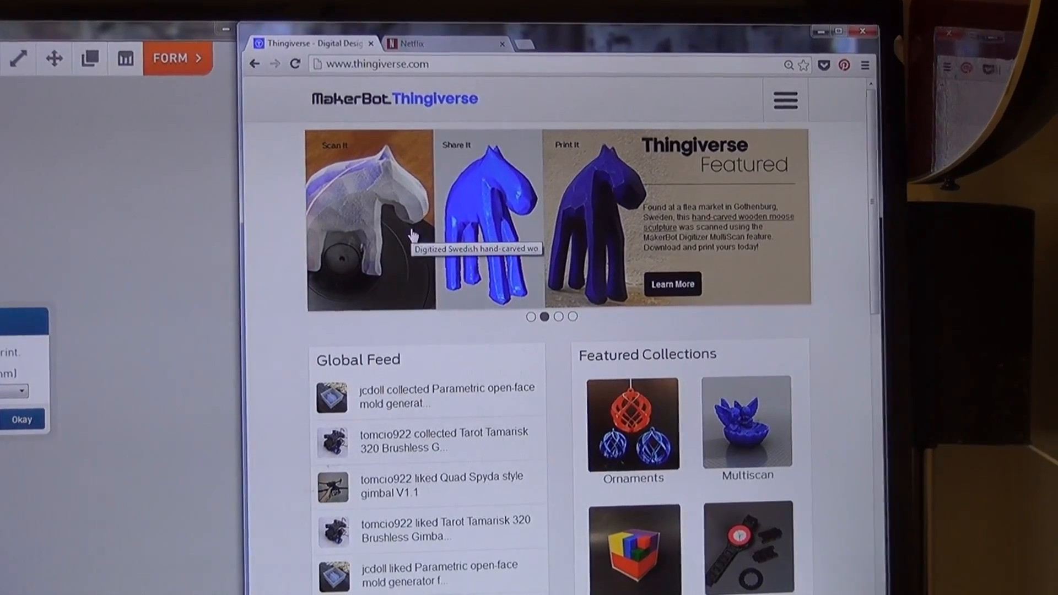
Step: Search Thingiverse for 'gopro hero 3 frame', open the GoPro Hero 3 Frame design and download it
left_click(783, 99)
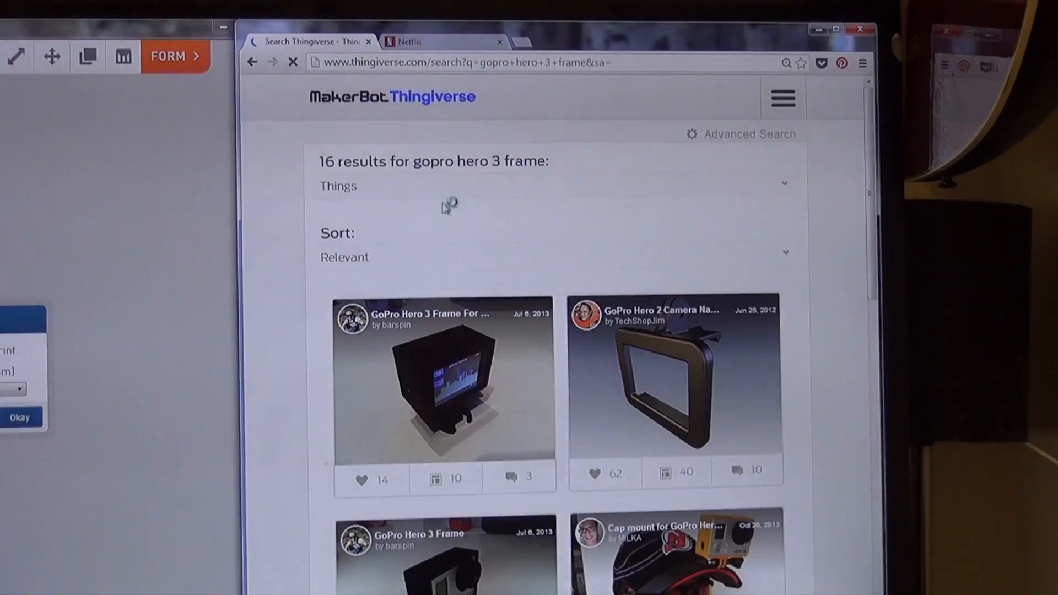
left_click(443, 378)
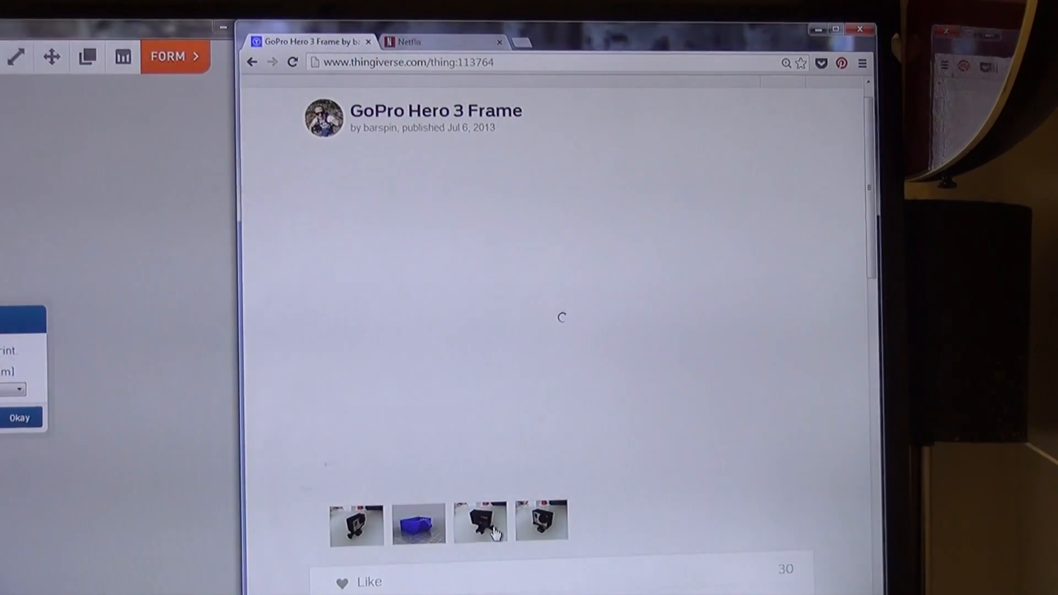
left_click(481, 521)
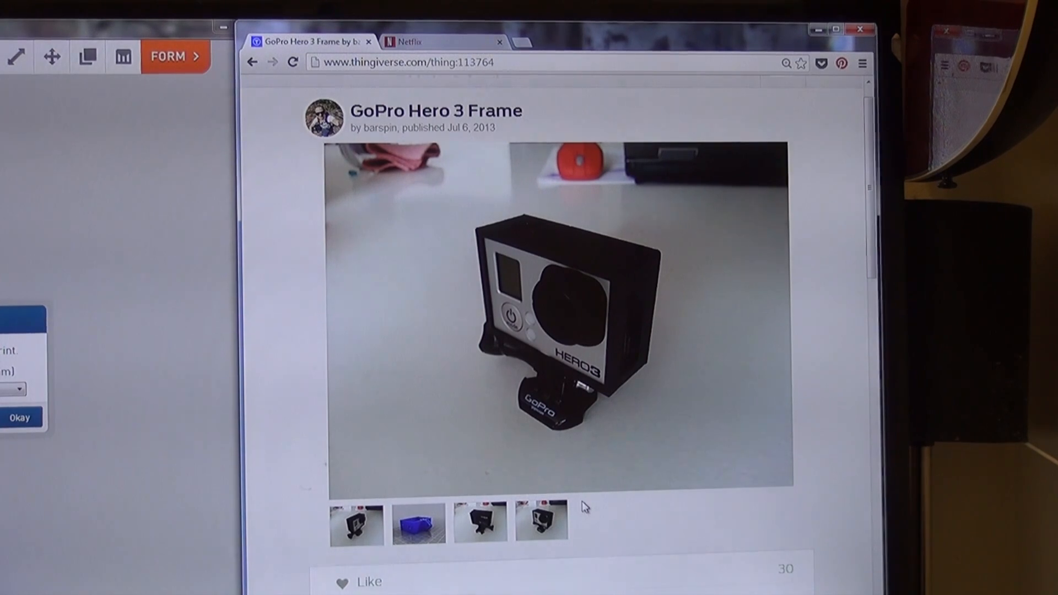
scroll("down", 3)
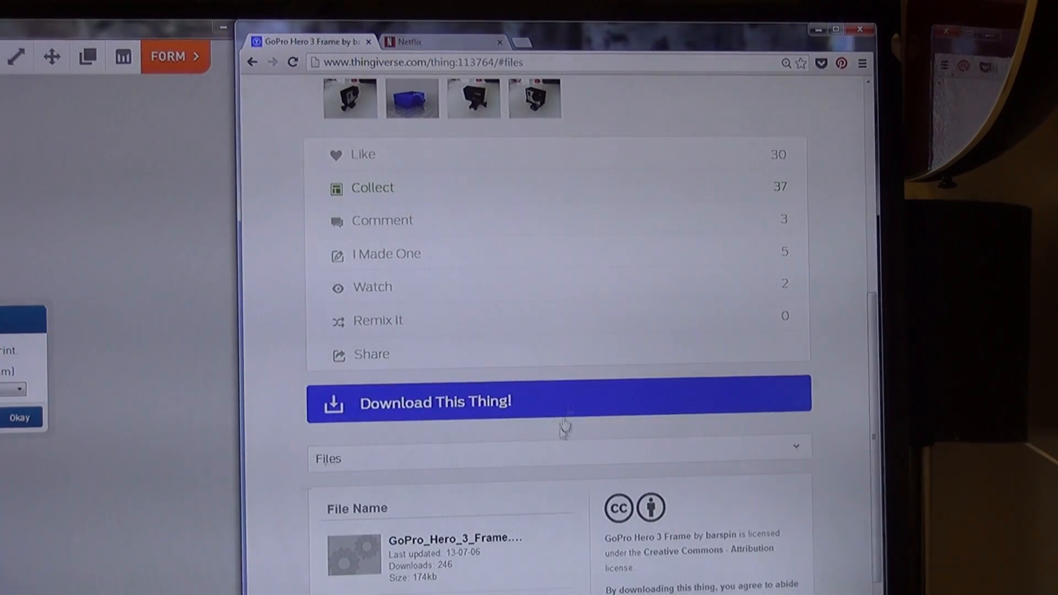
left_click(558, 402)
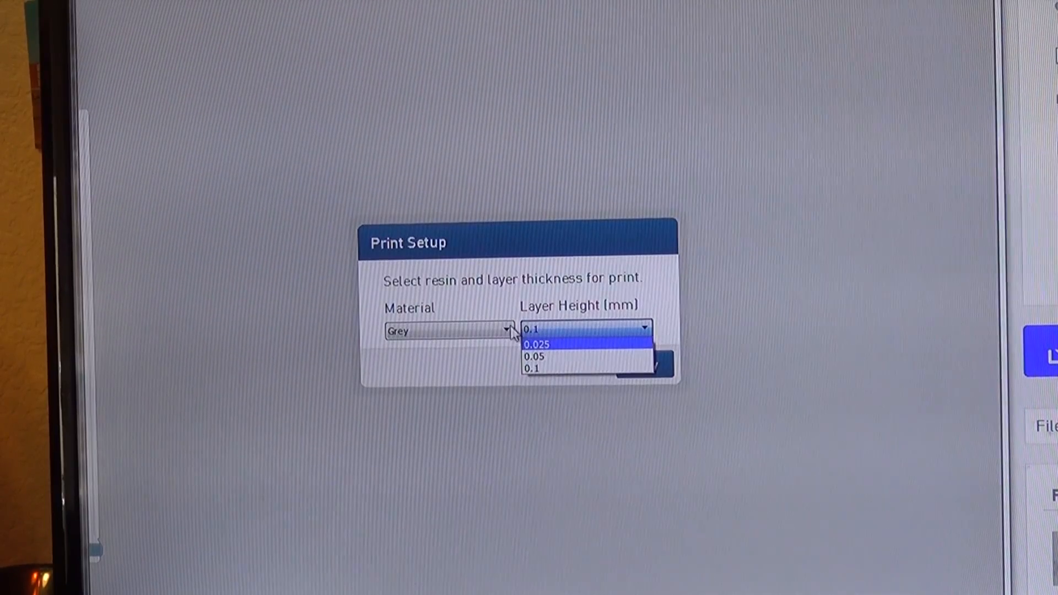
Step: Confirm the print setup with Grey resin and 0.1 mm layer height
left_click(448, 331)
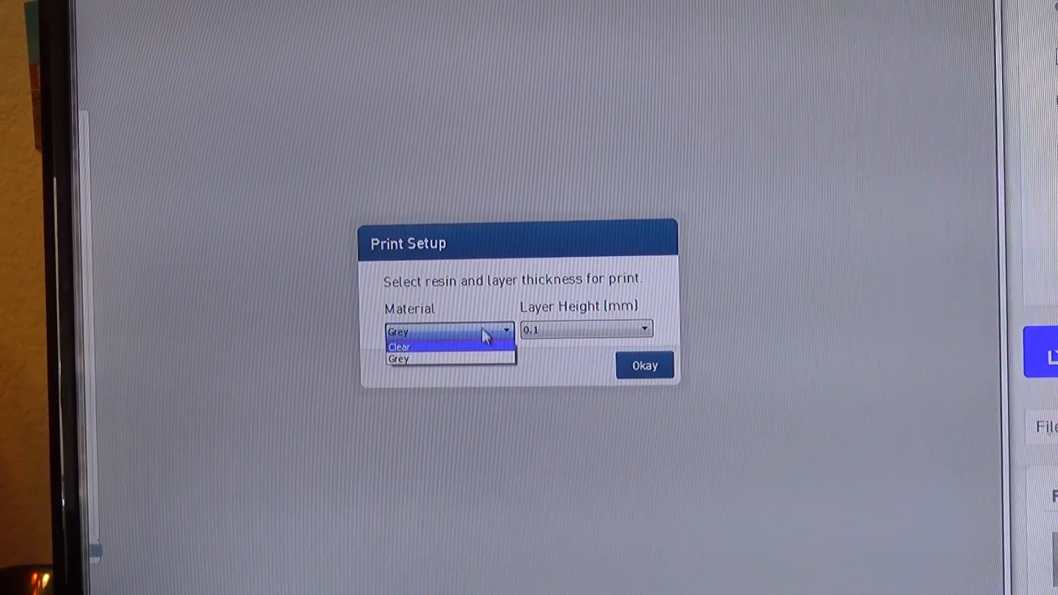
left_click(398, 360)
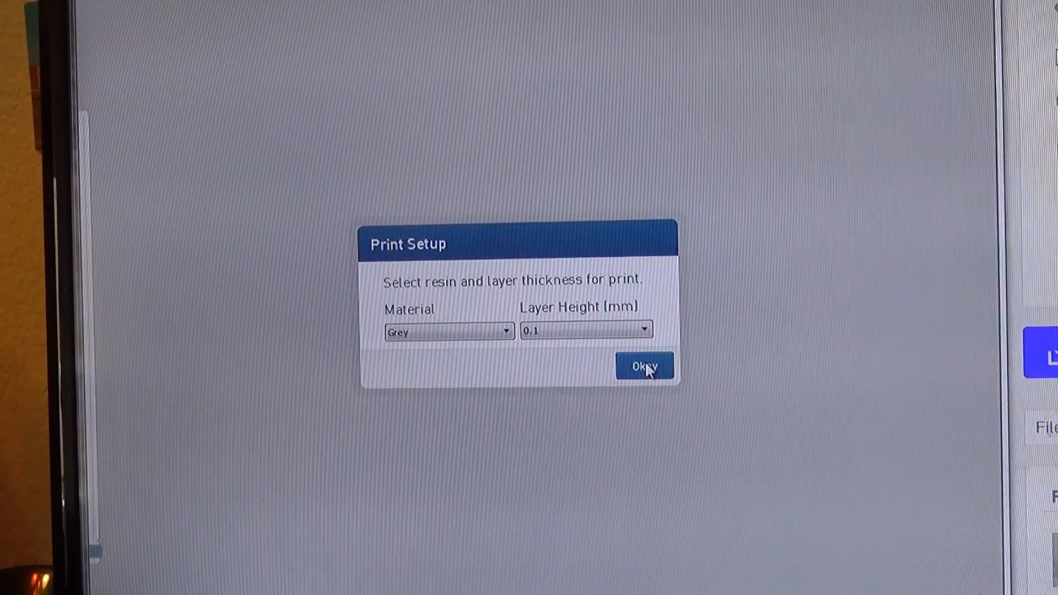
left_click(644, 365)
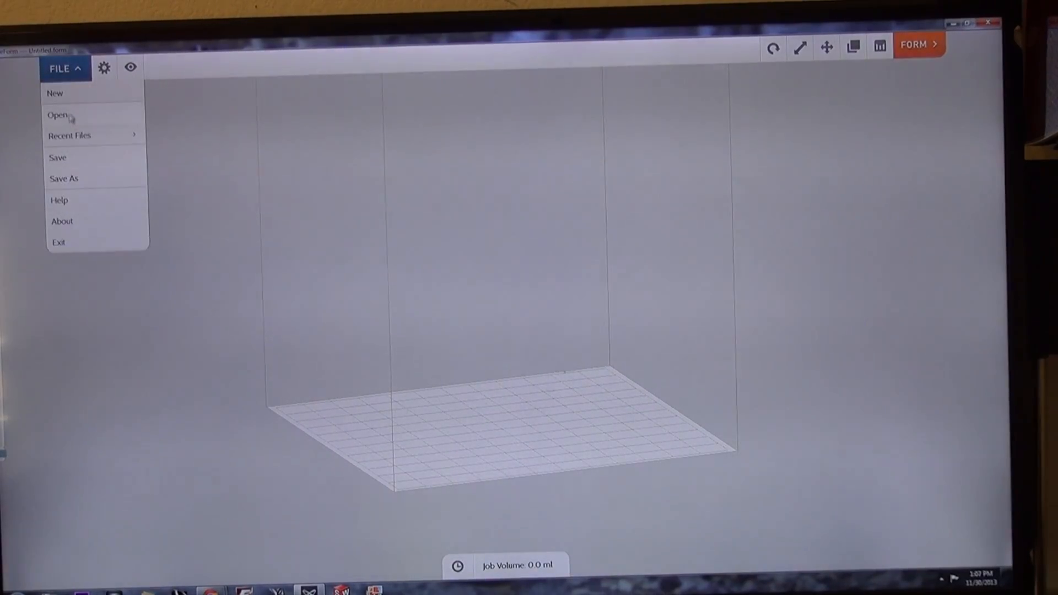
Step: Open the GoPro Hero 3 Frame STL from the Downloads folder
left_click(55, 114)
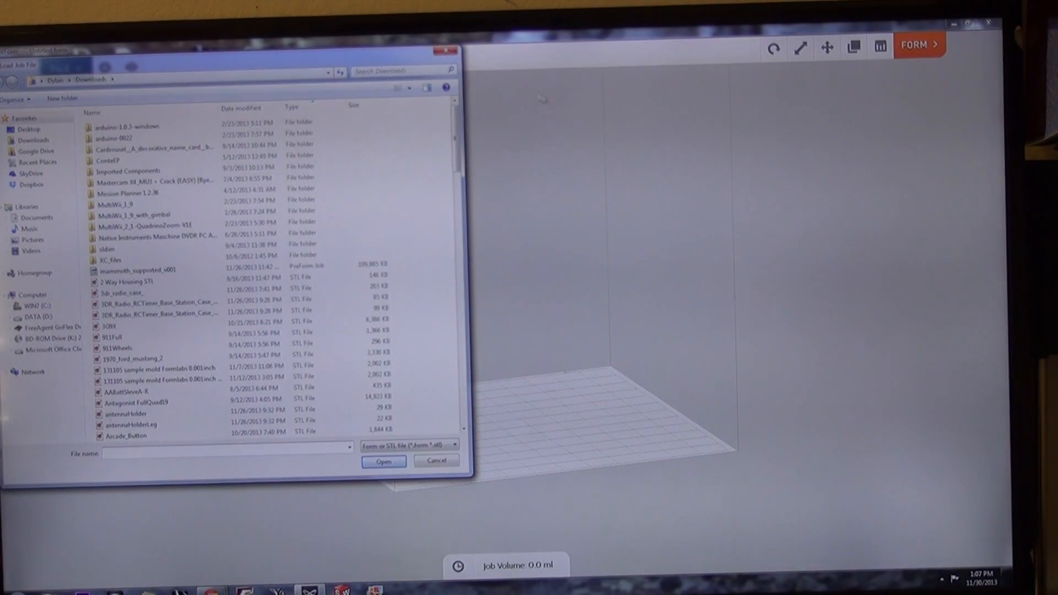
scroll("down", 3)
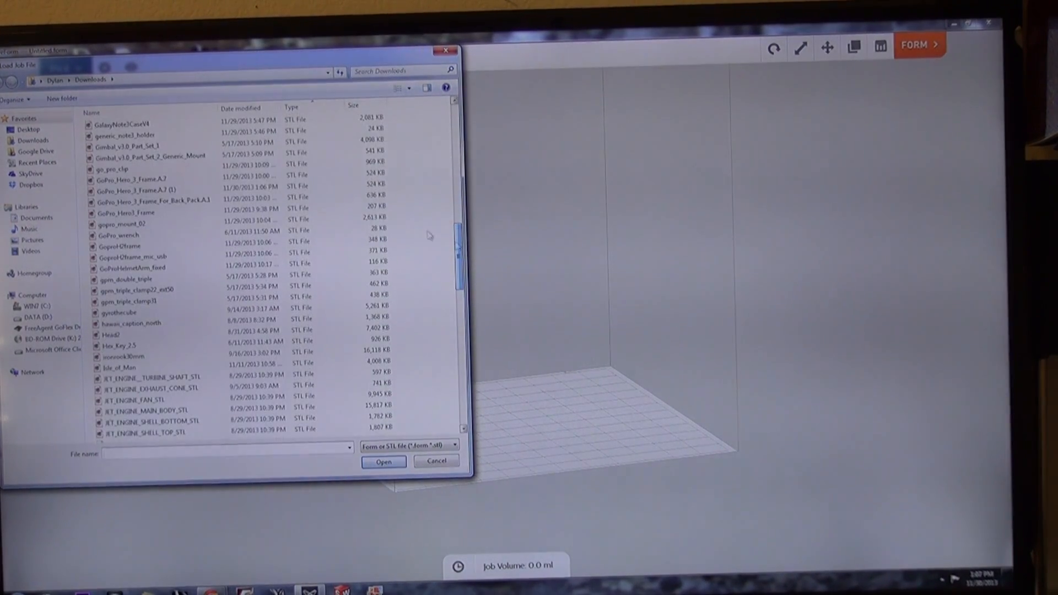
left_click(384, 462)
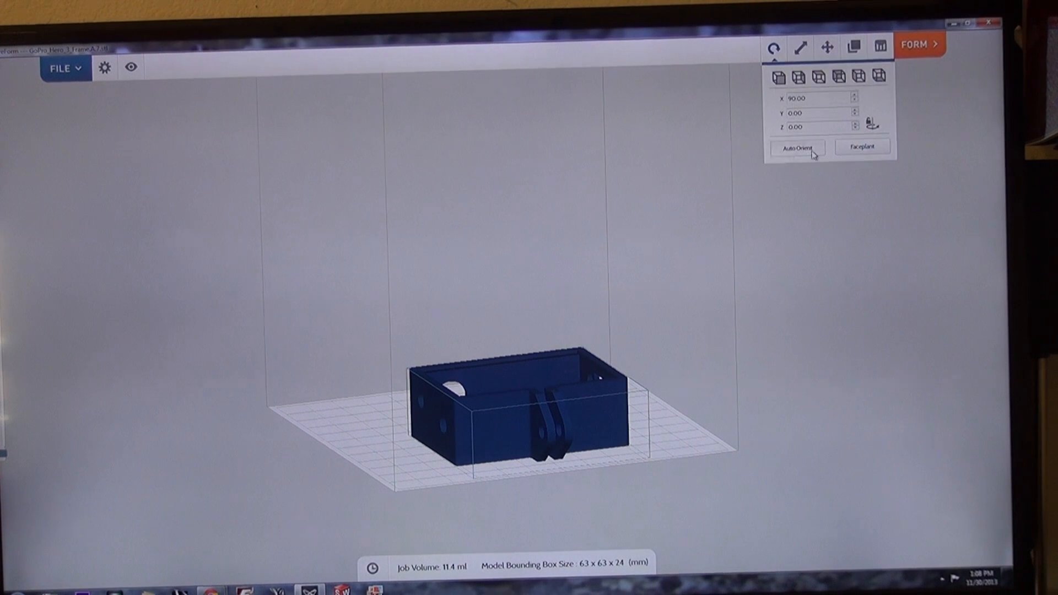
Step: Auto-orient the GoPro frame and generate its supports
left_click(796, 147)
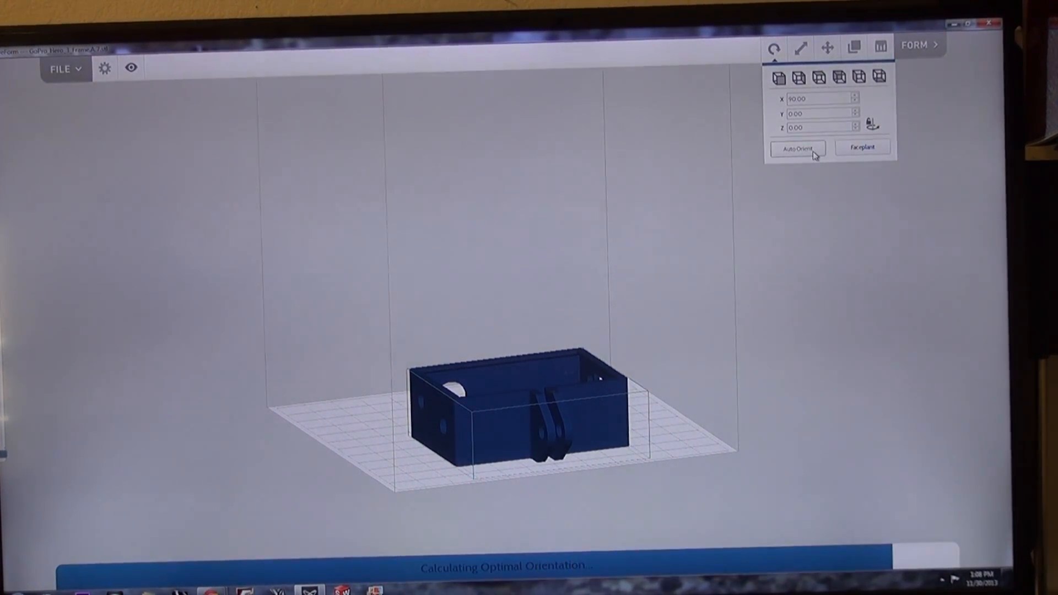
left_click(797, 147)
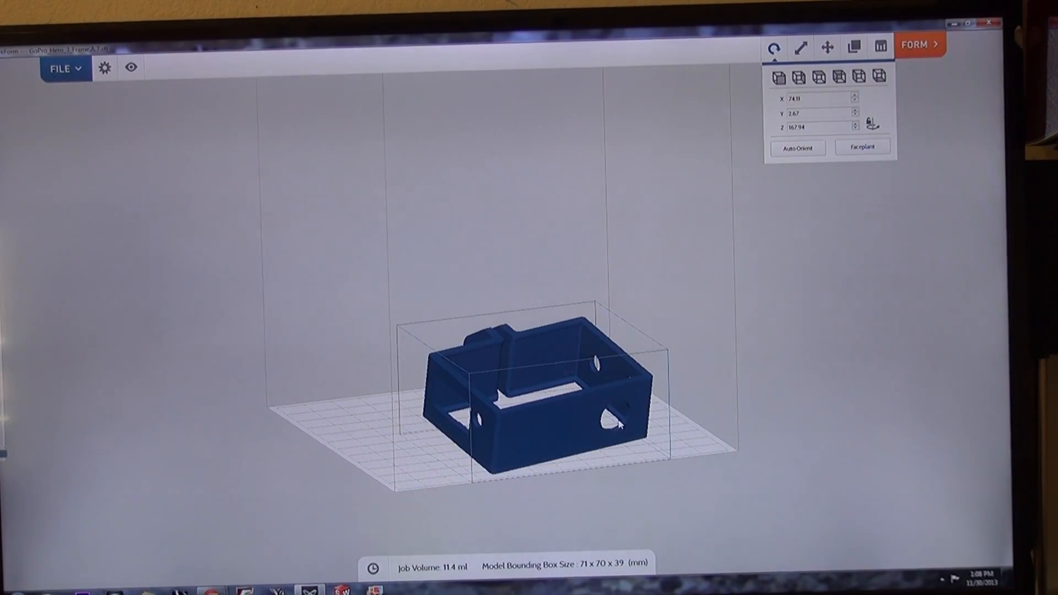
left_click(881, 47)
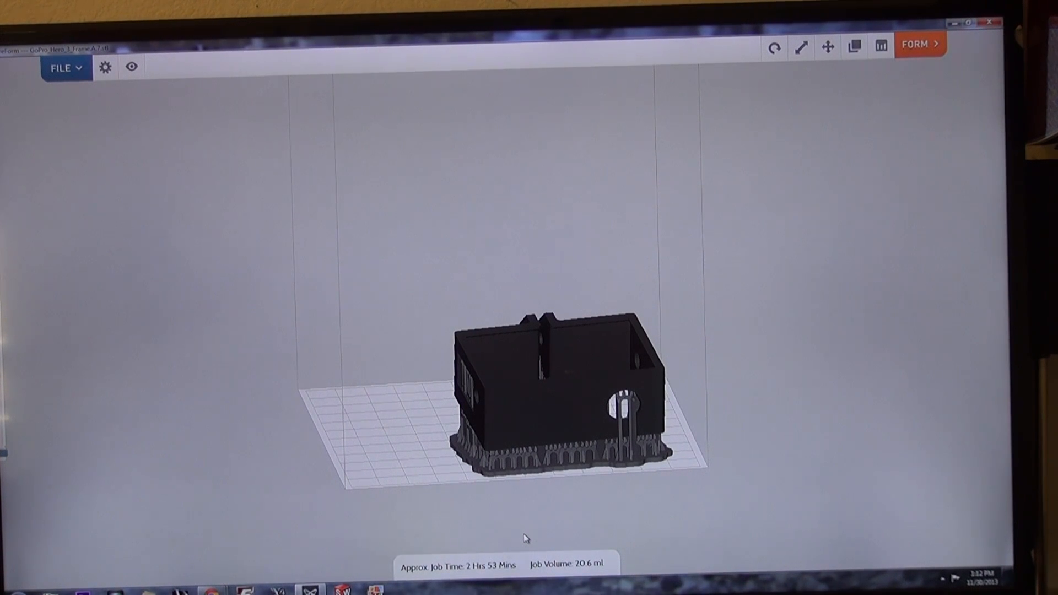
Step: Send the job to the Form 1 through Form It!, confirming Grey resin
left_click(920, 43)
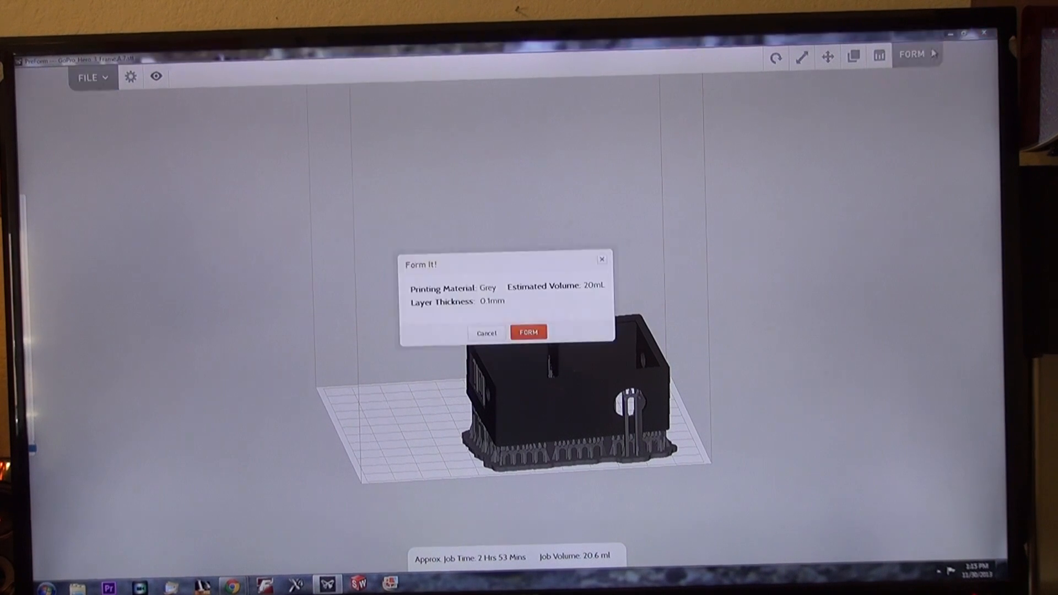
left_click(529, 332)
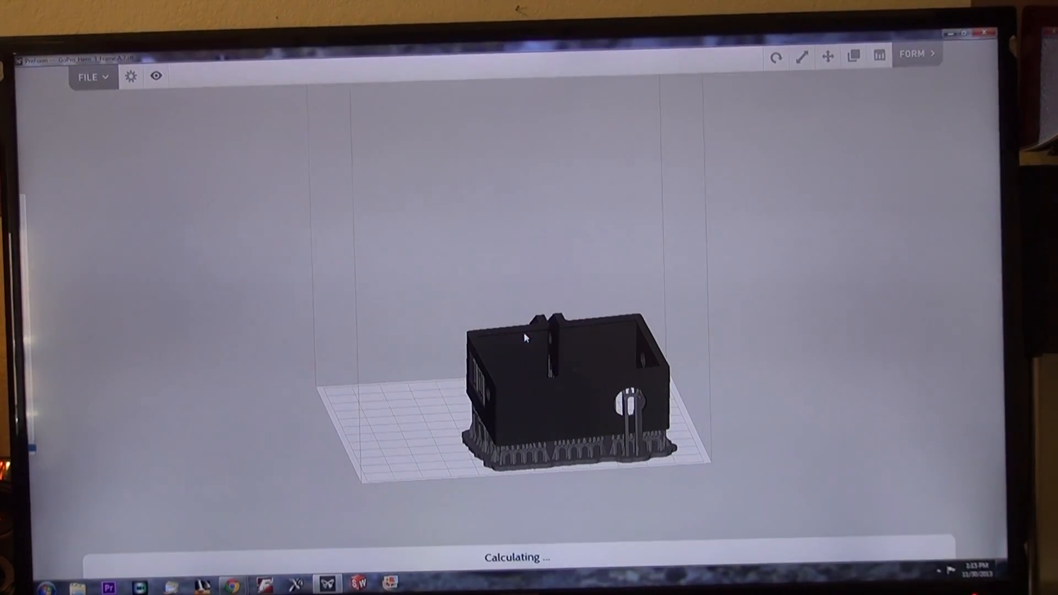